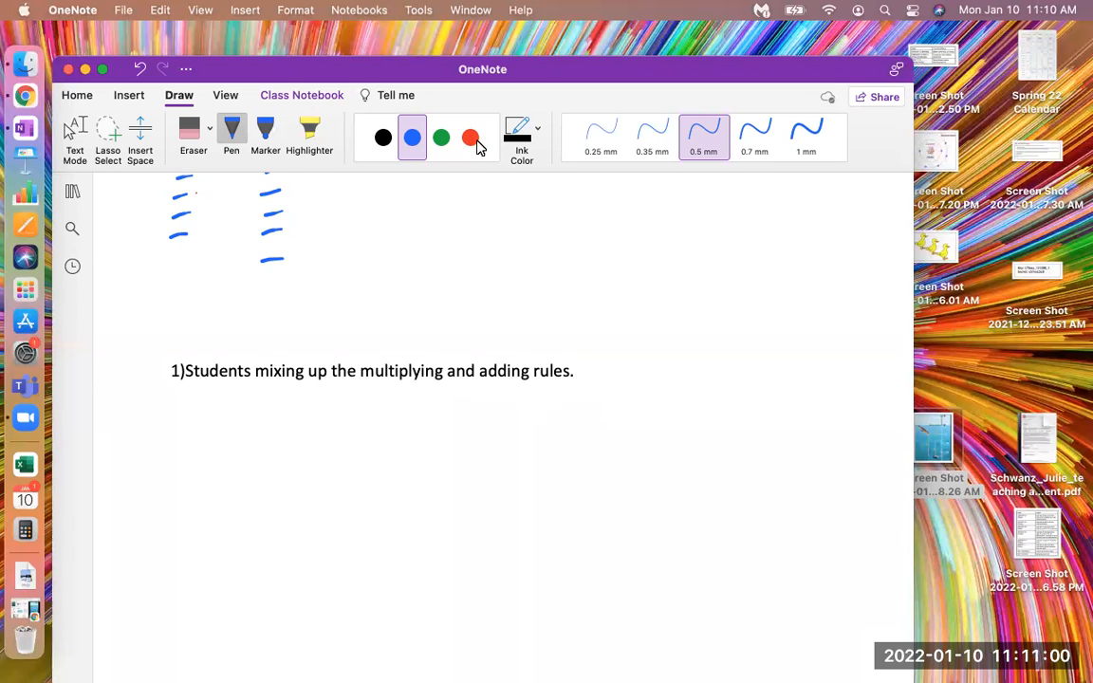
mouse_move(471, 136)
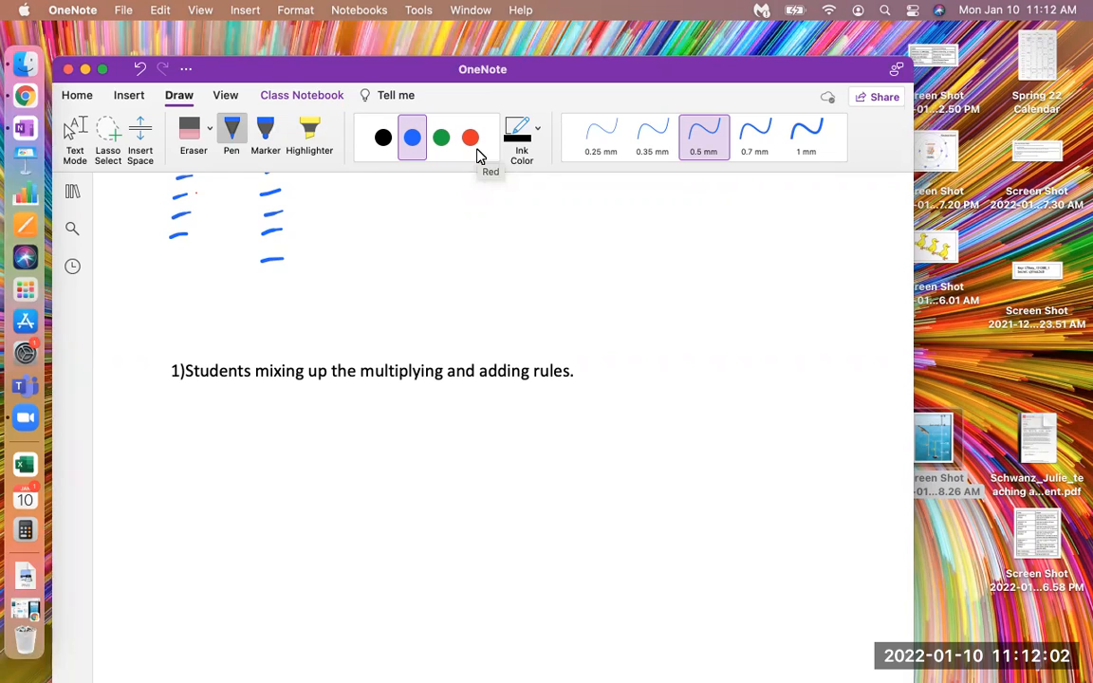
With the black pen, handwrite the first example -2/-3 = +2/3 below the typed note
click(384, 137)
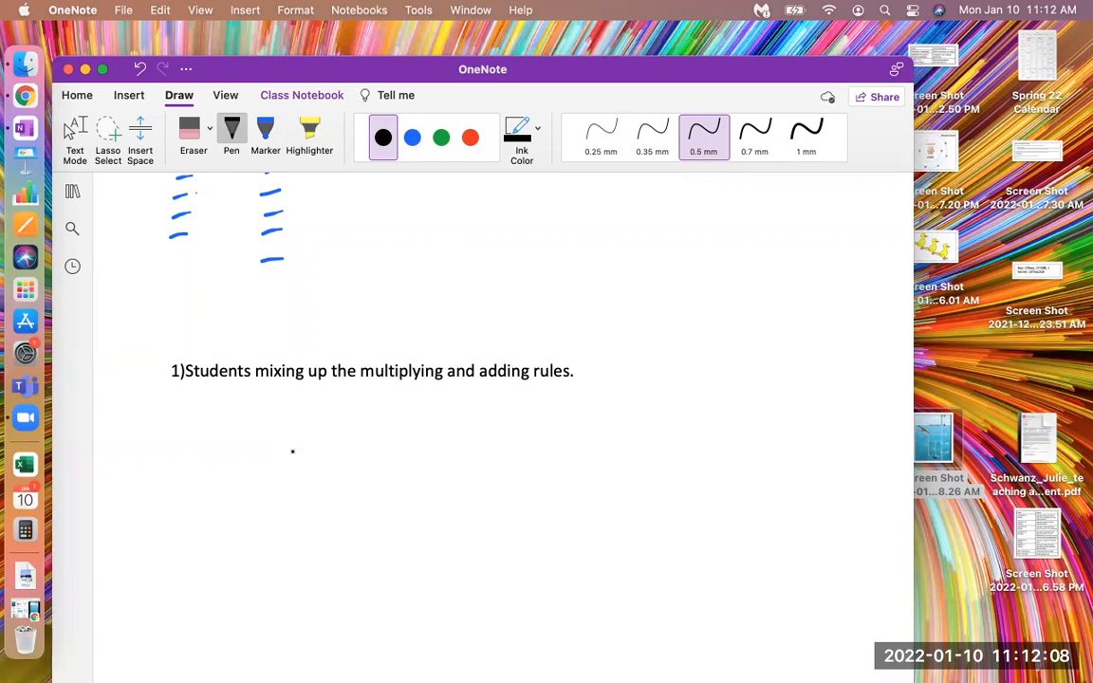
mouse_move(256, 444)
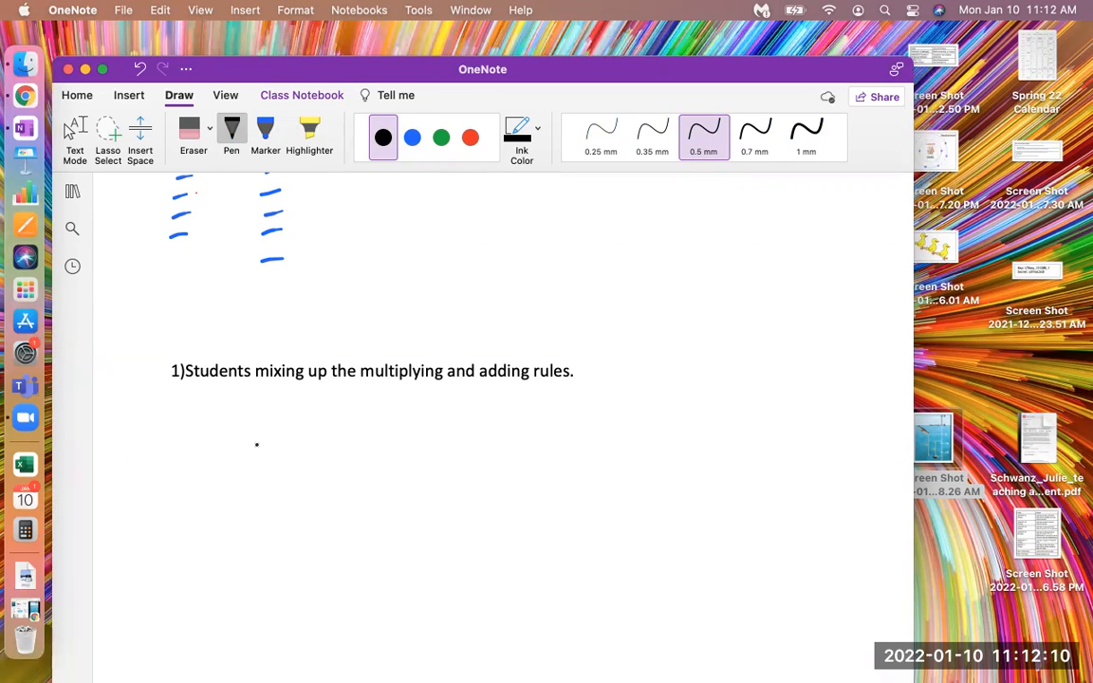
drag(254, 454, 287, 446)
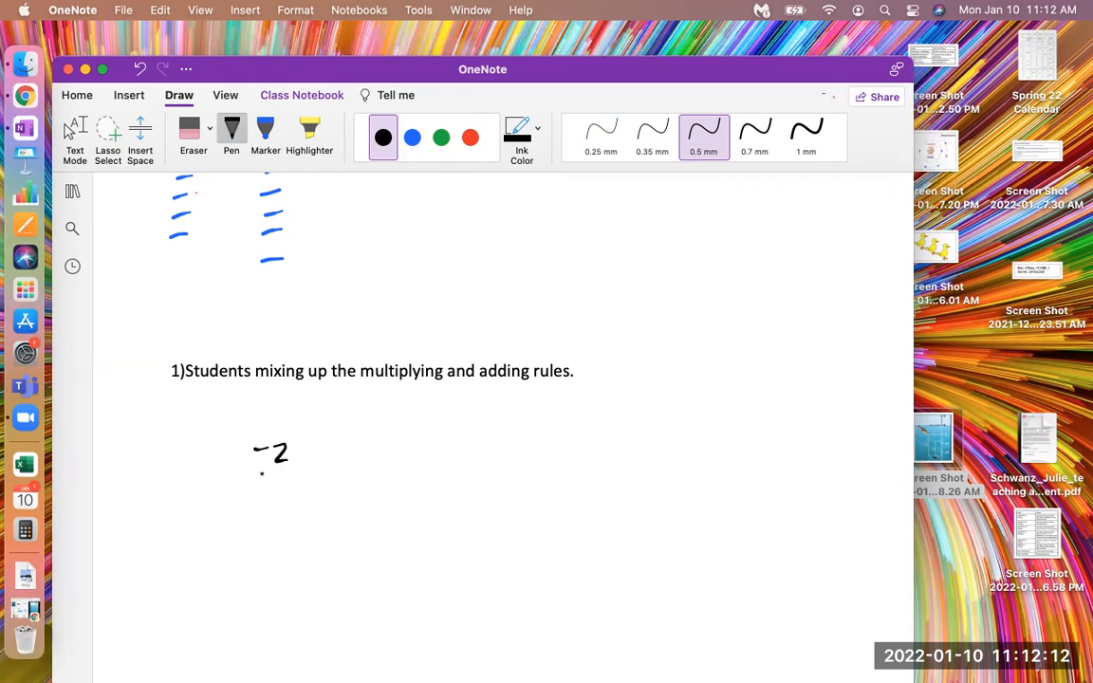
drag(254, 470, 300, 467)
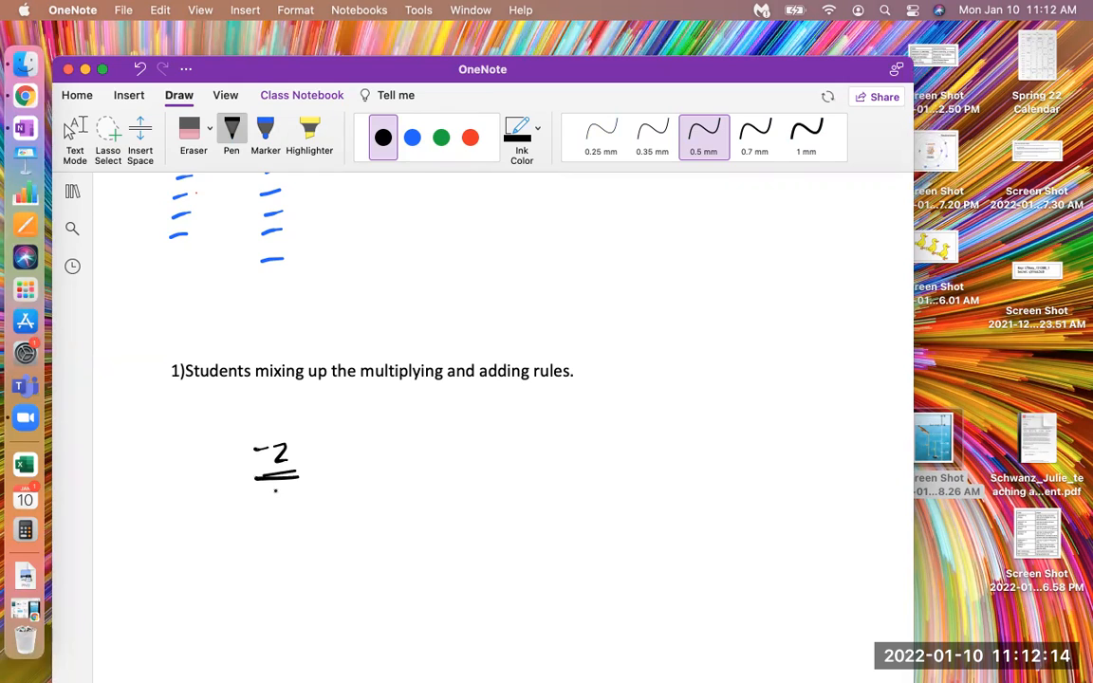
drag(269, 490, 288, 509)
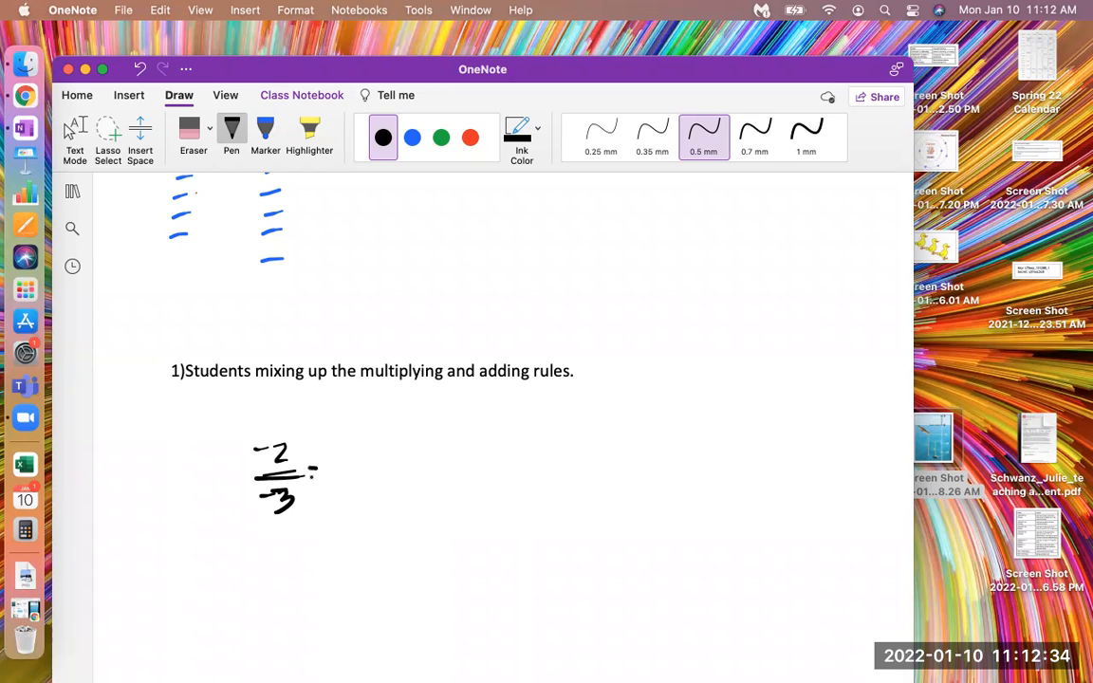
drag(313, 472, 356, 465)
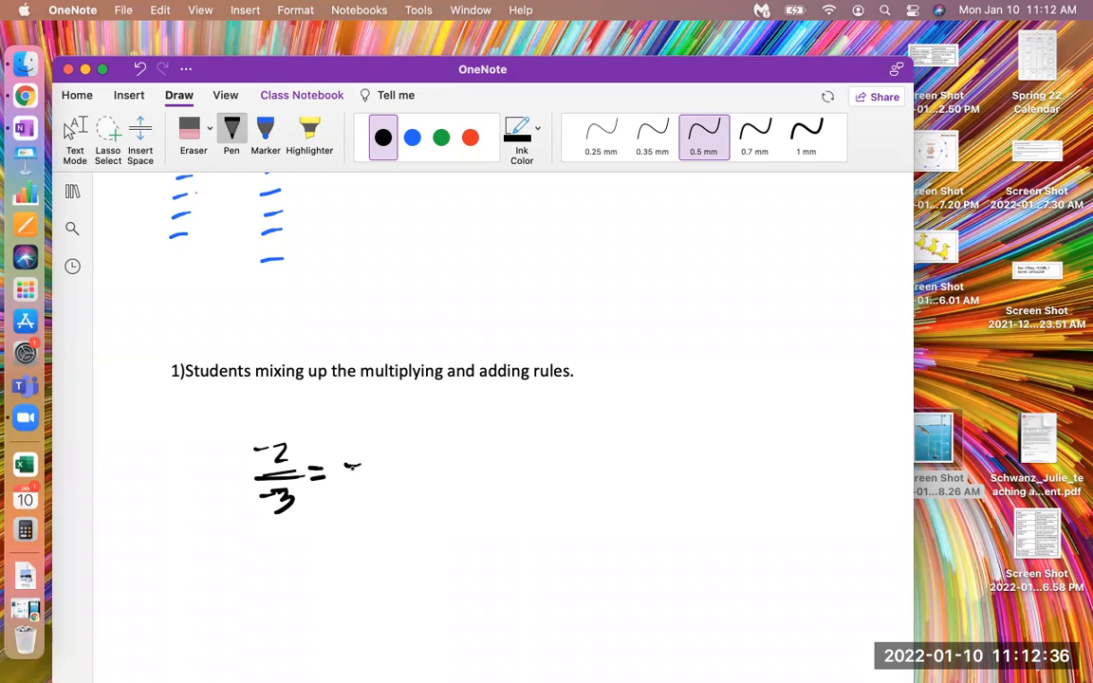
drag(345, 465, 394, 484)
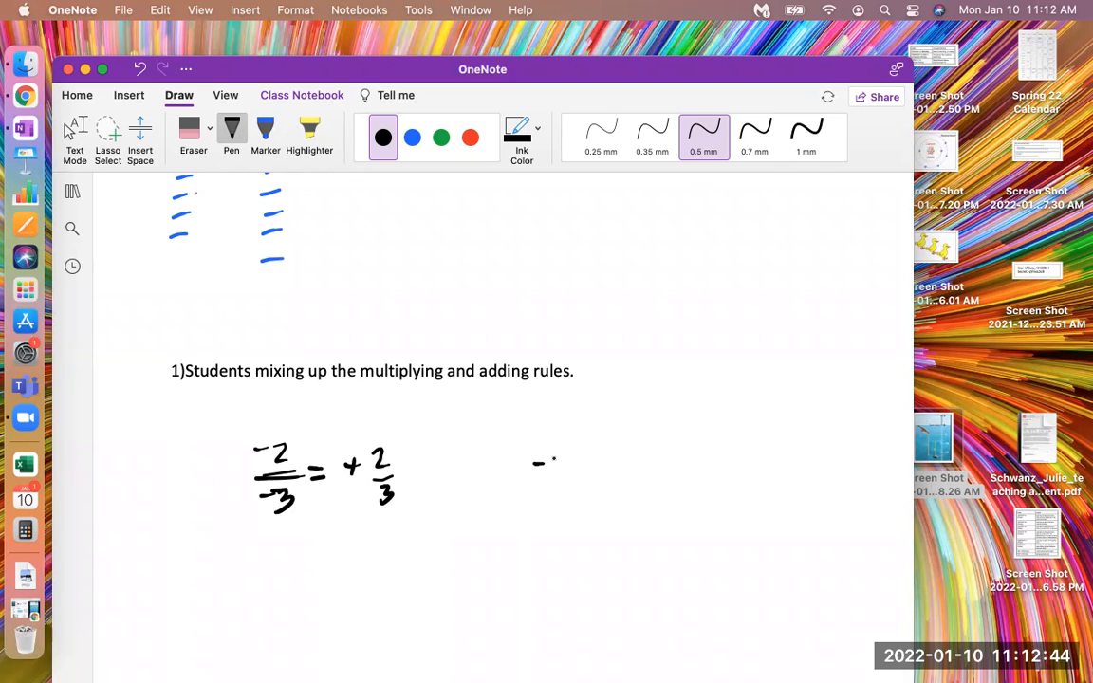
Handwrite the second example -6/2 = -3 to the right of the first
drag(565, 461, 553, 489)
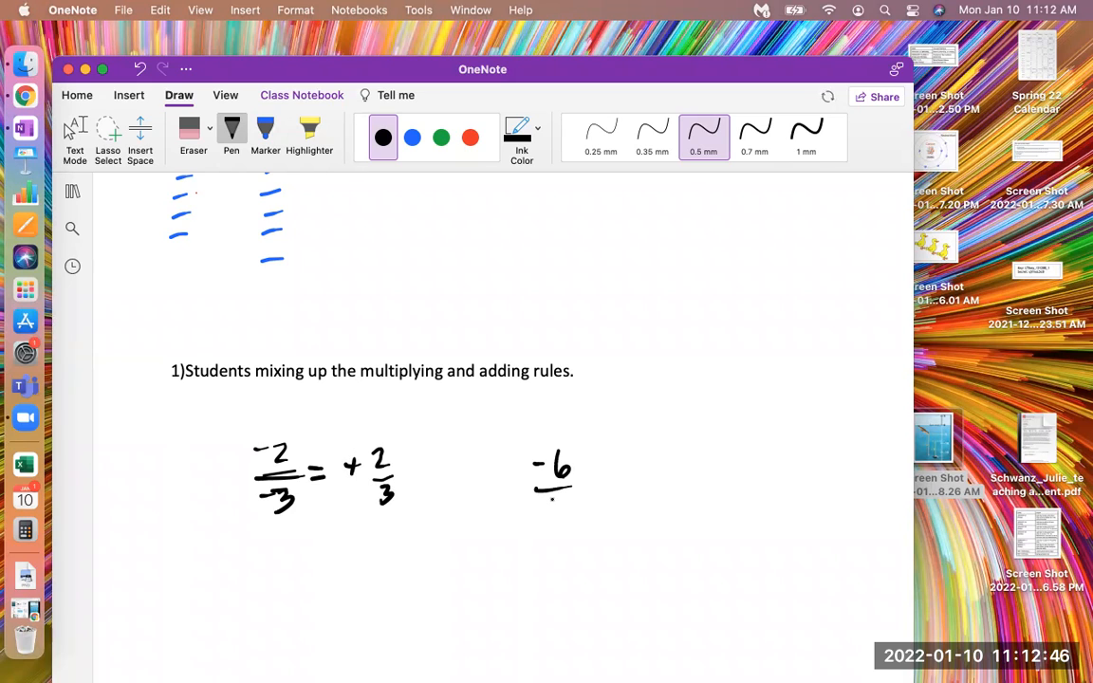
drag(551, 489, 565, 512)
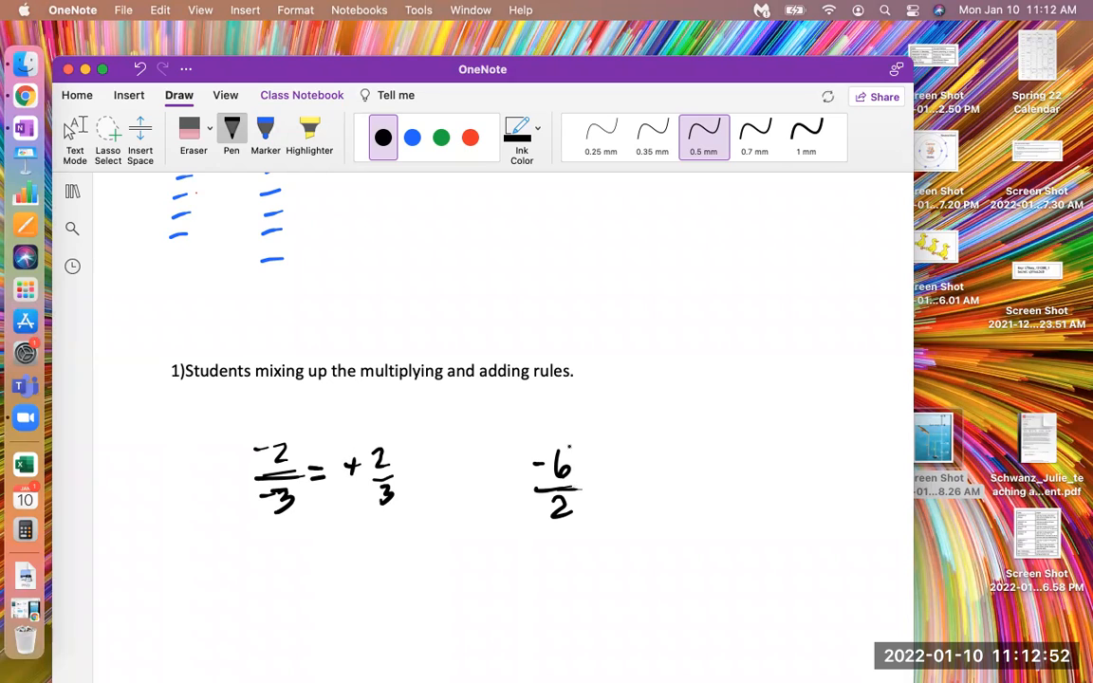
drag(592, 484, 607, 491)
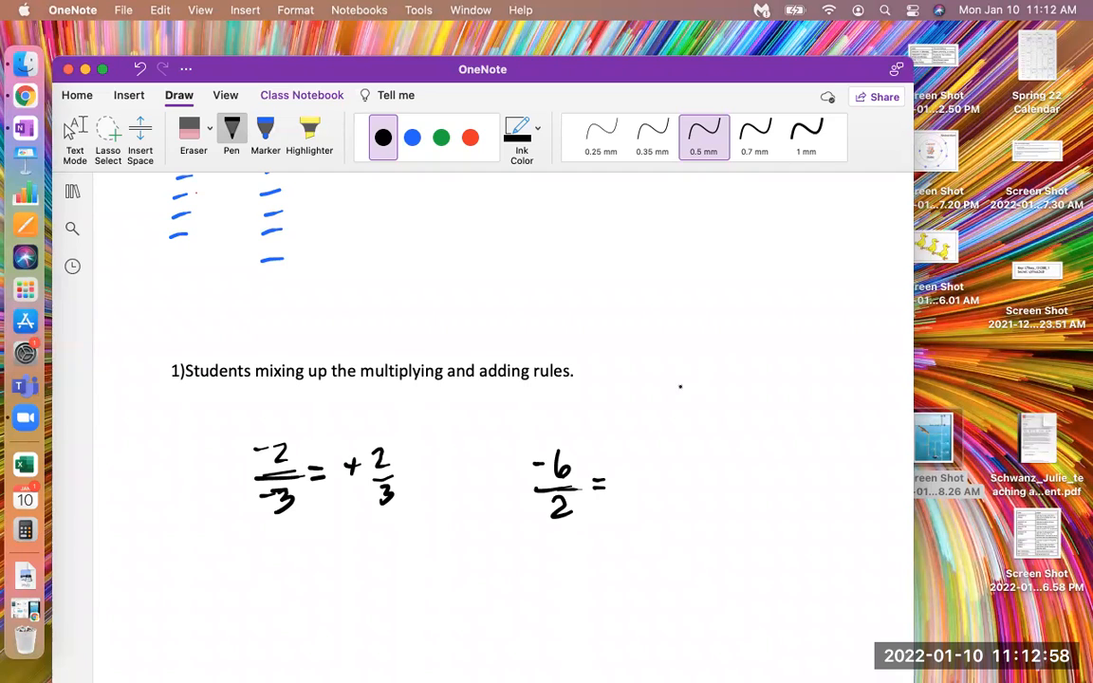
drag(617, 470, 630, 471)
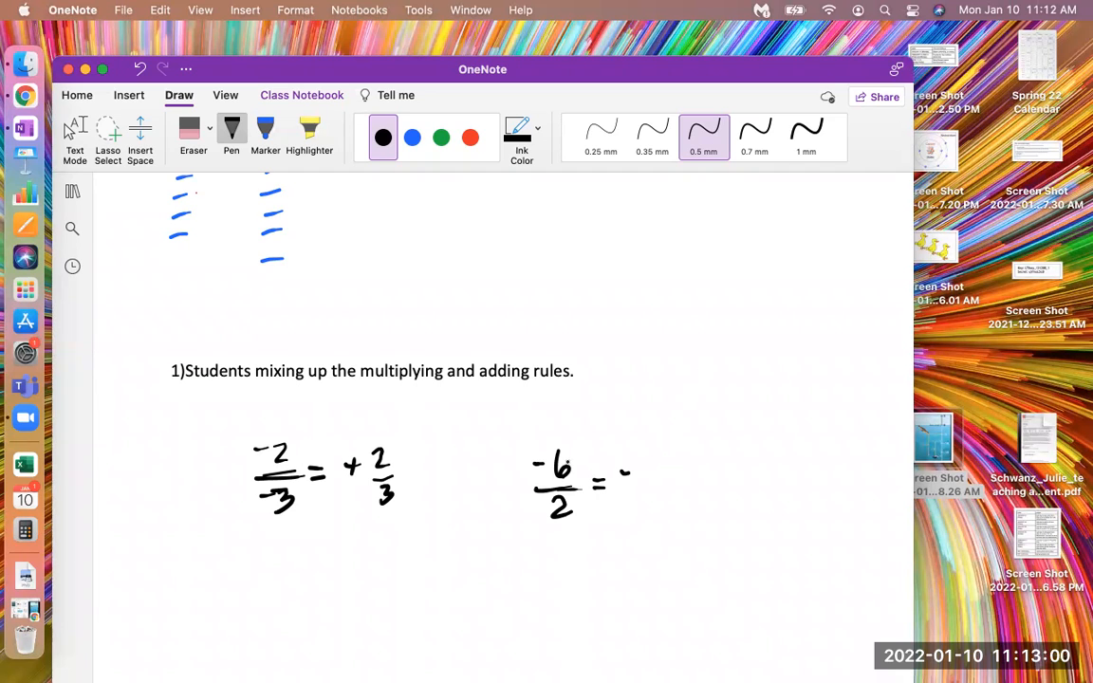
drag(622, 470, 660, 471)
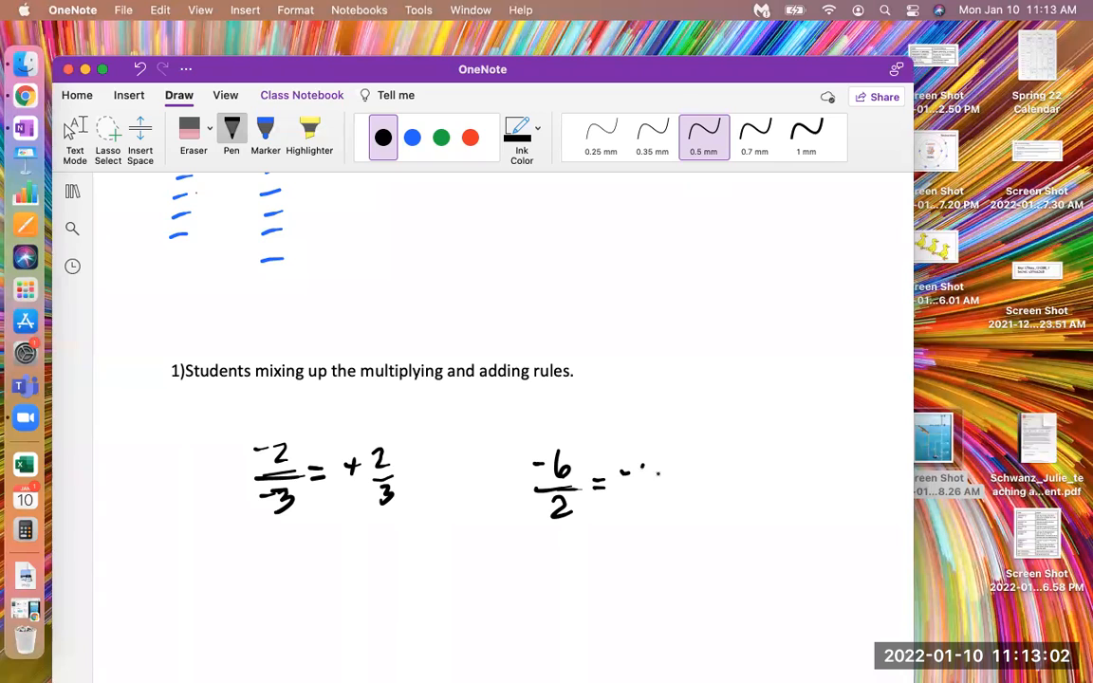
drag(645, 465, 654, 484)
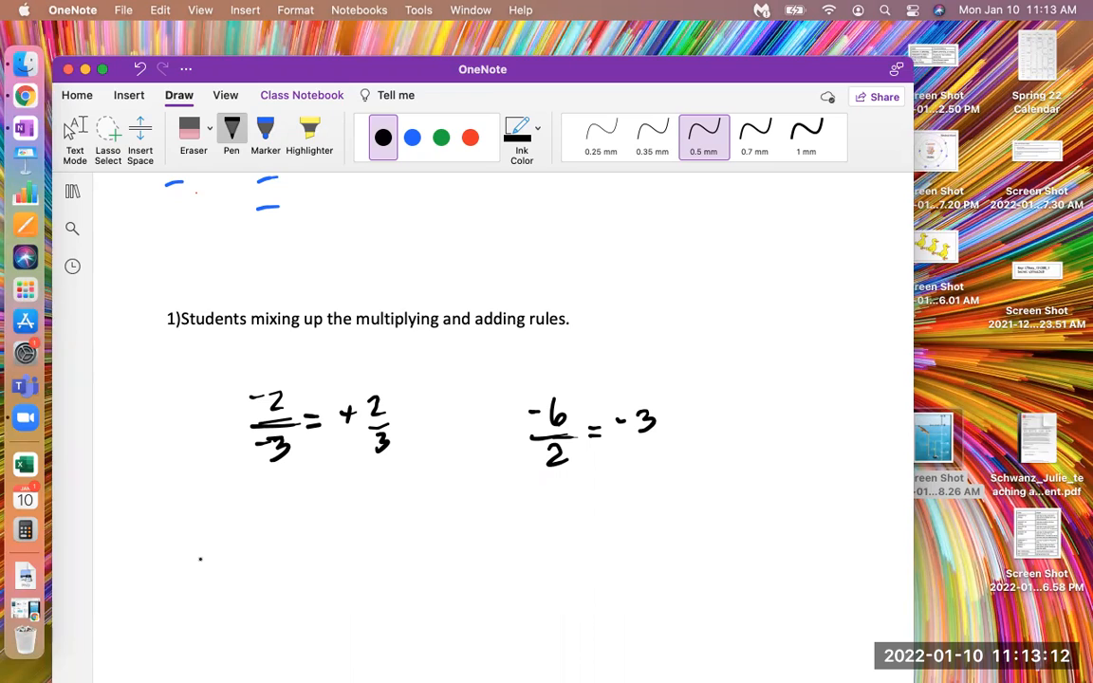
Handwrite -(-2/-3) = -+2/3 = -2/3 as a third example lower on the page
drag(201, 560, 293, 558)
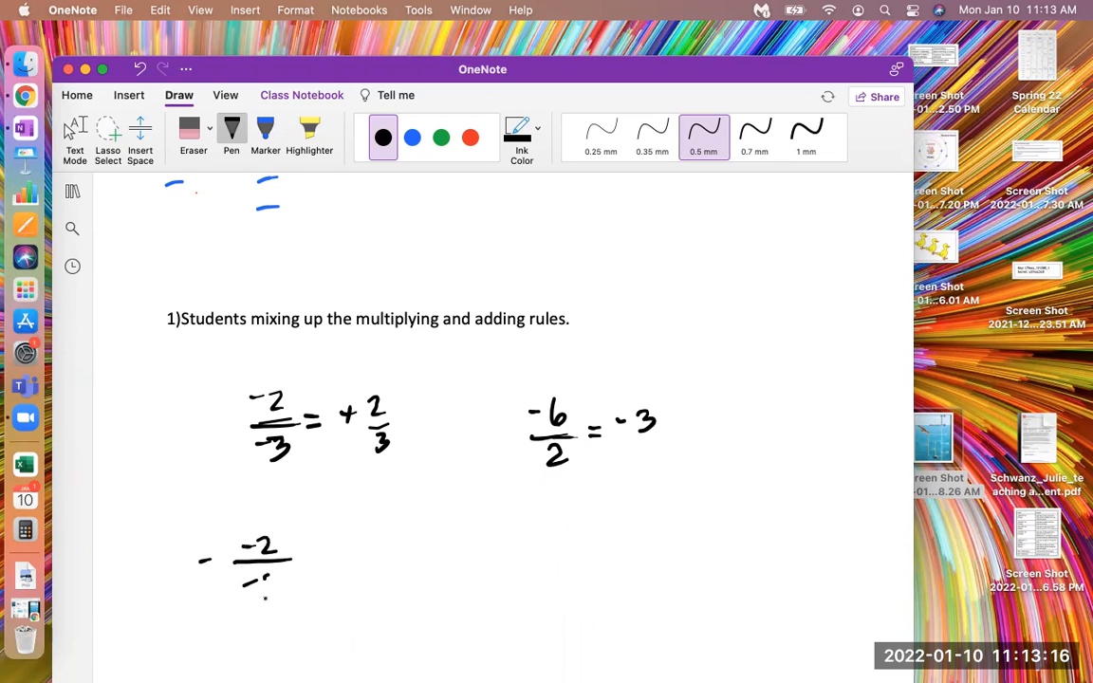
drag(258, 573, 269, 592)
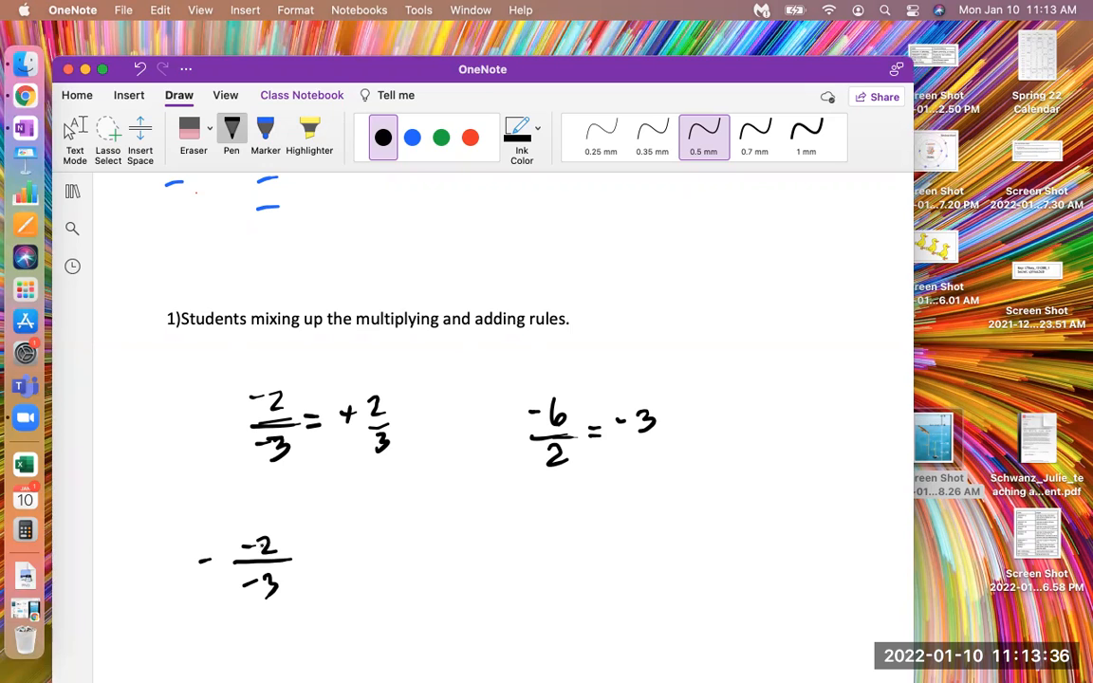
drag(319, 558, 332, 558)
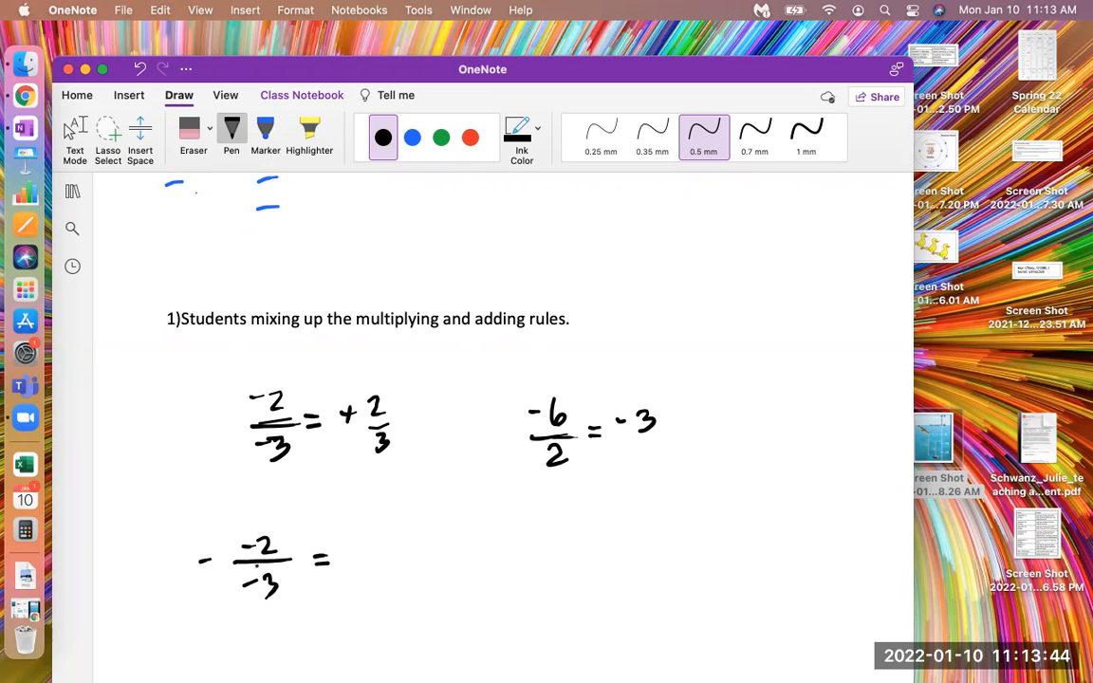
click(364, 554)
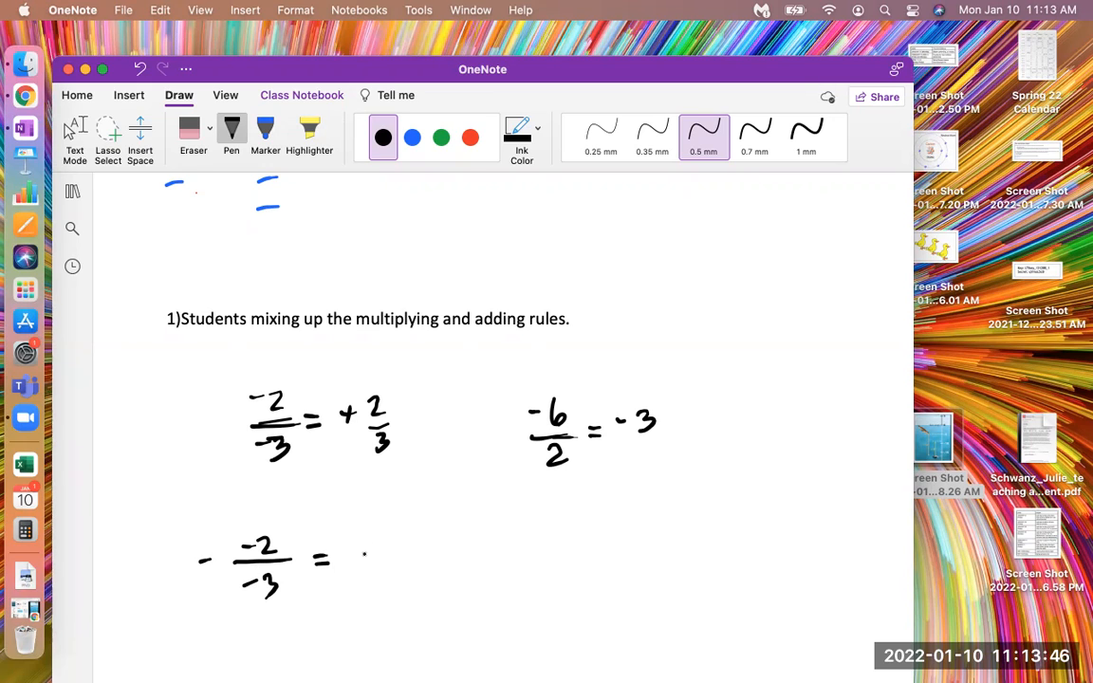
drag(364, 554, 421, 551)
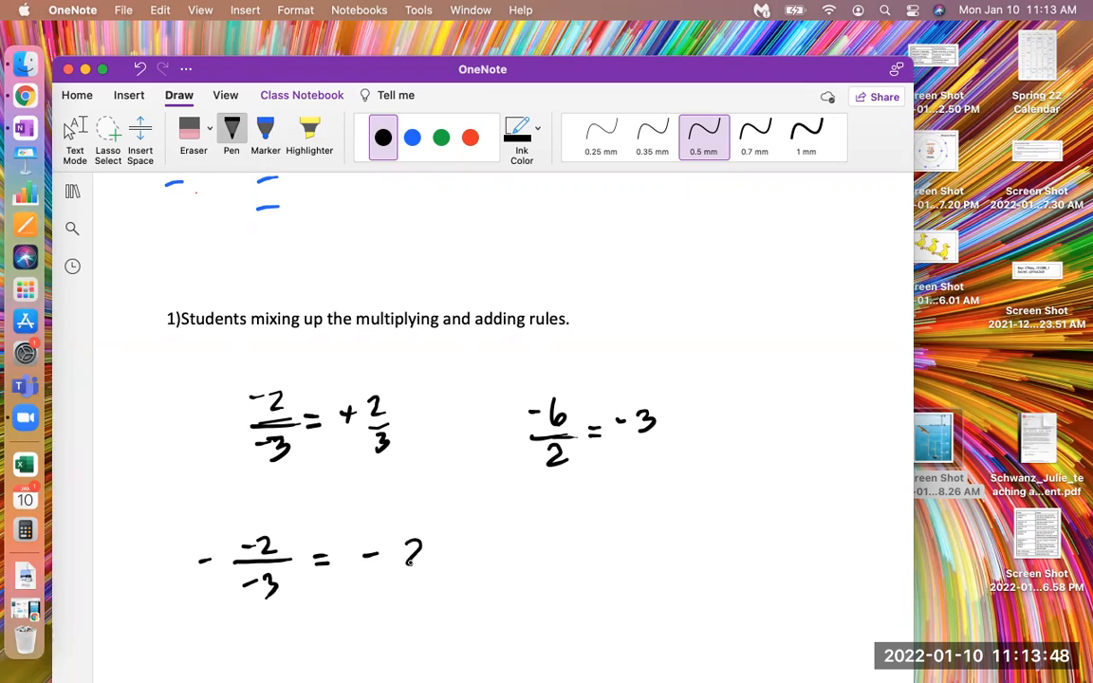
drag(413, 551, 413, 598)
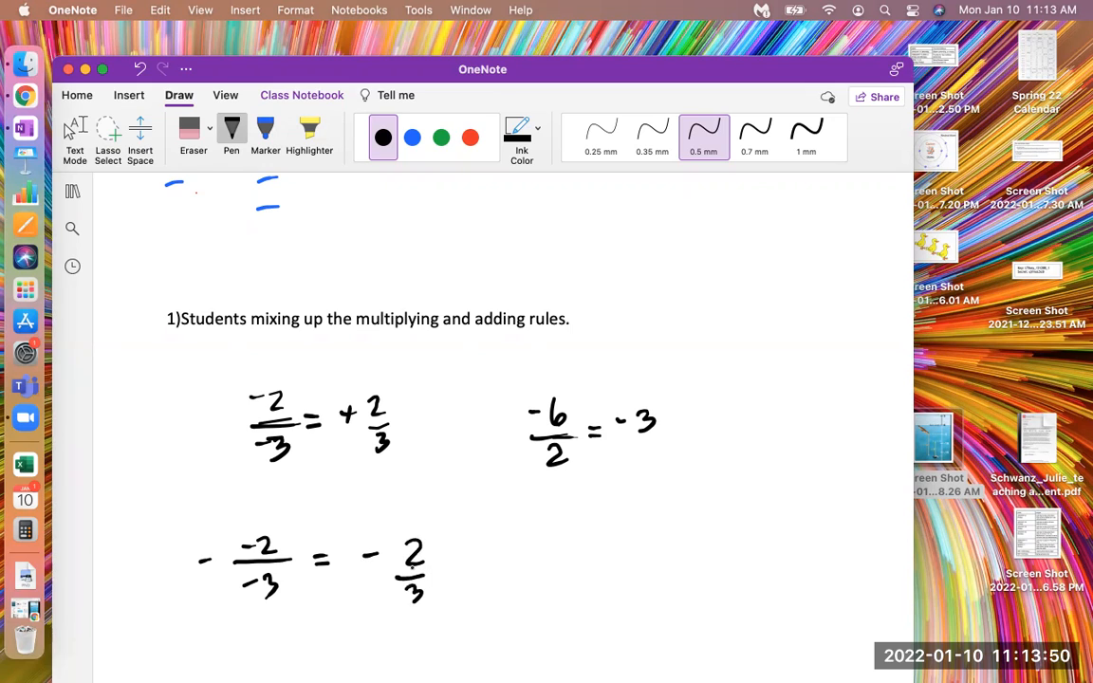
drag(379, 559, 394, 560)
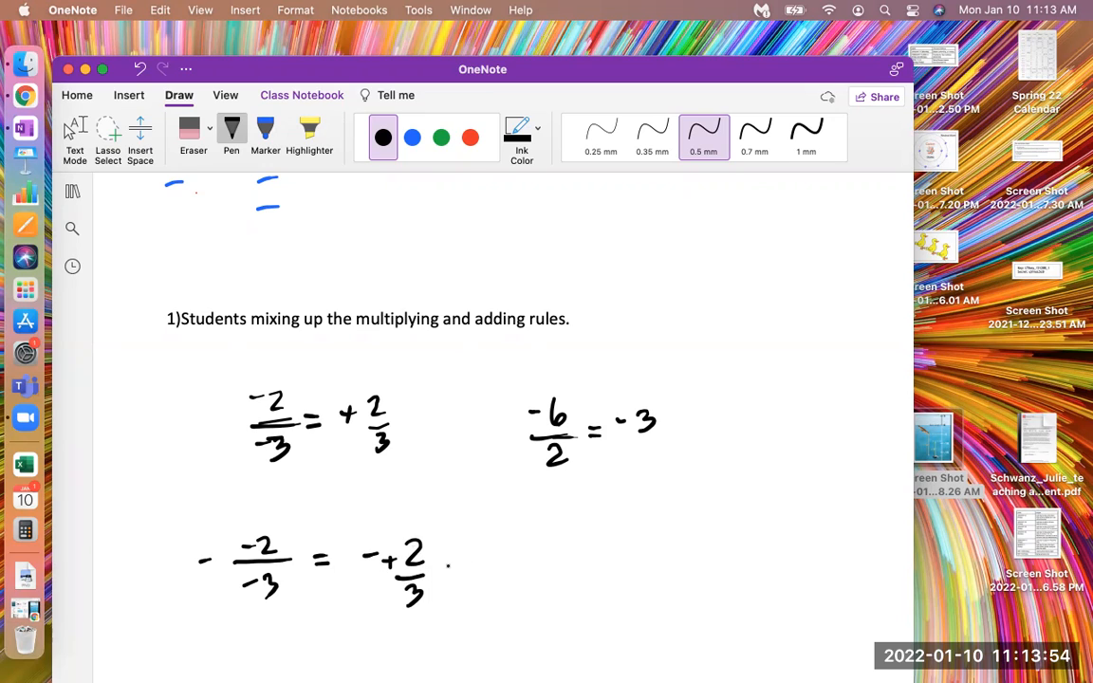
drag(451, 573, 516, 589)
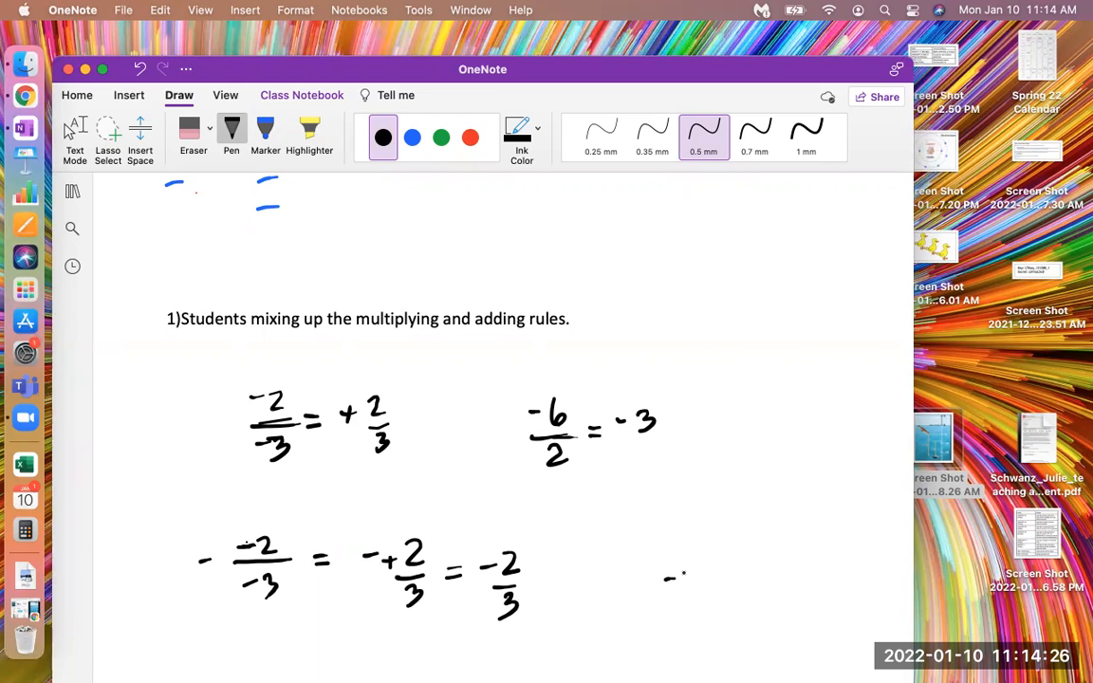
Handwrite (-3)(-2)(-1) and work it down to (+6)(-1) = -6 beside the third example
drag(654, 579, 717, 588)
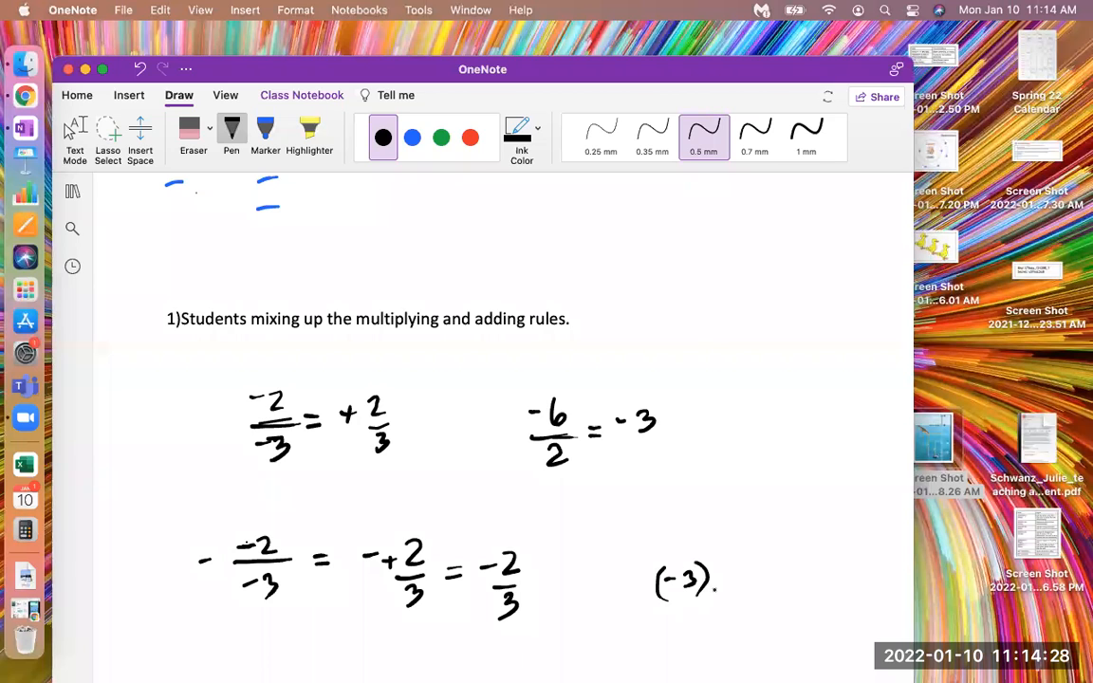
drag(702, 579, 759, 579)
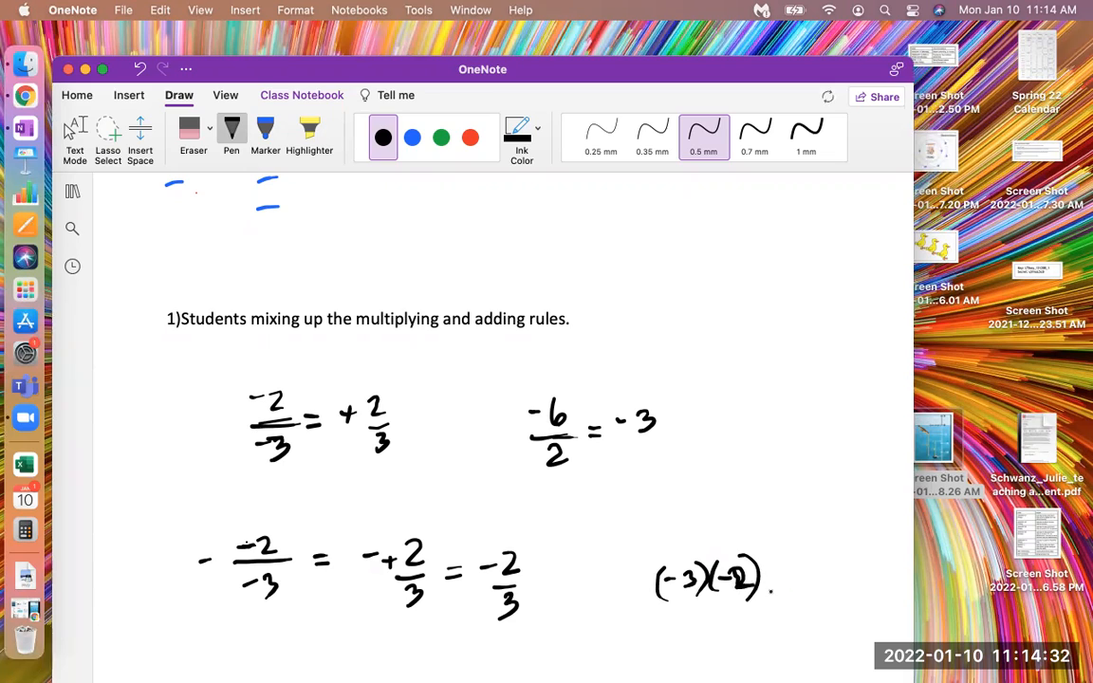
drag(768, 573, 816, 573)
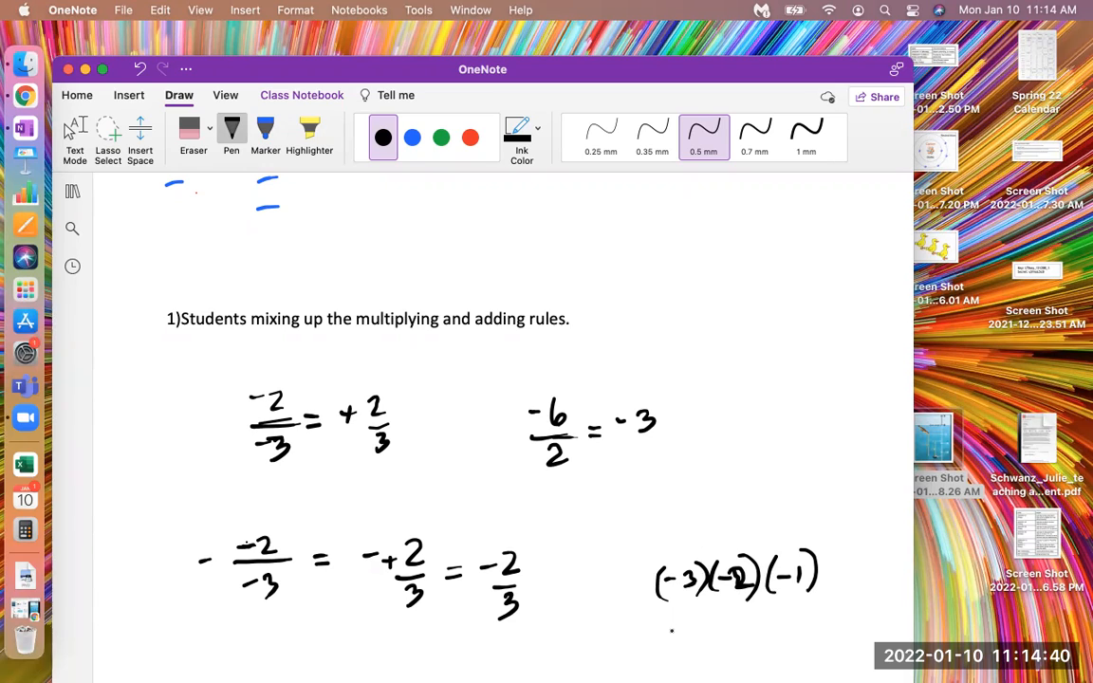
drag(668, 628, 683, 636)
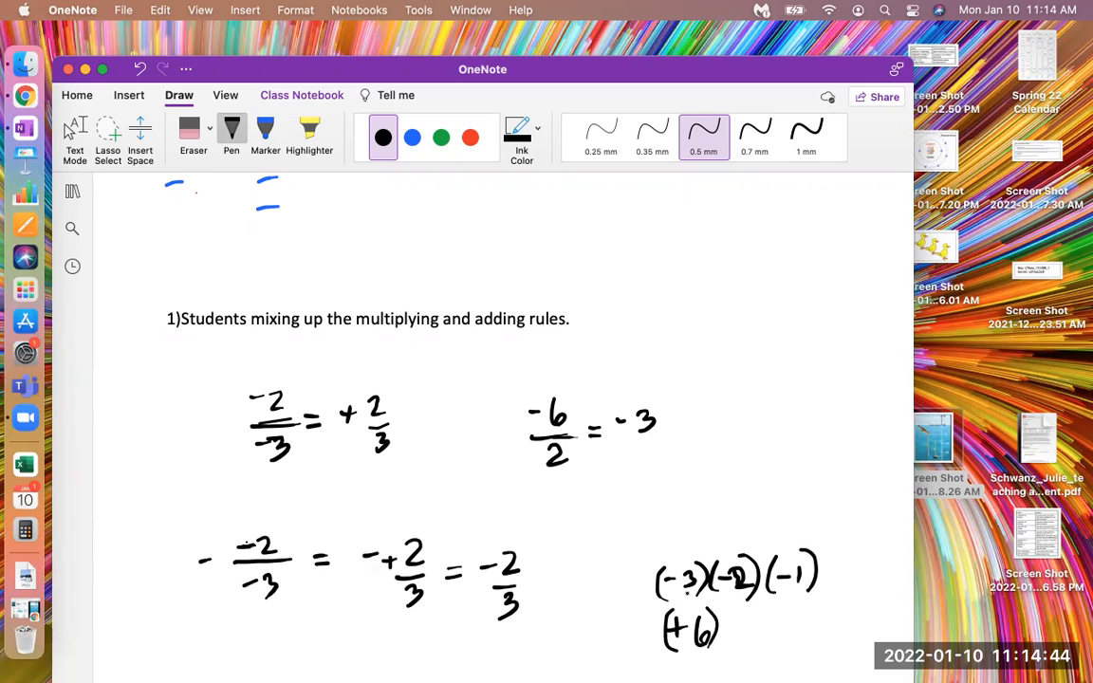
drag(725, 626, 768, 630)
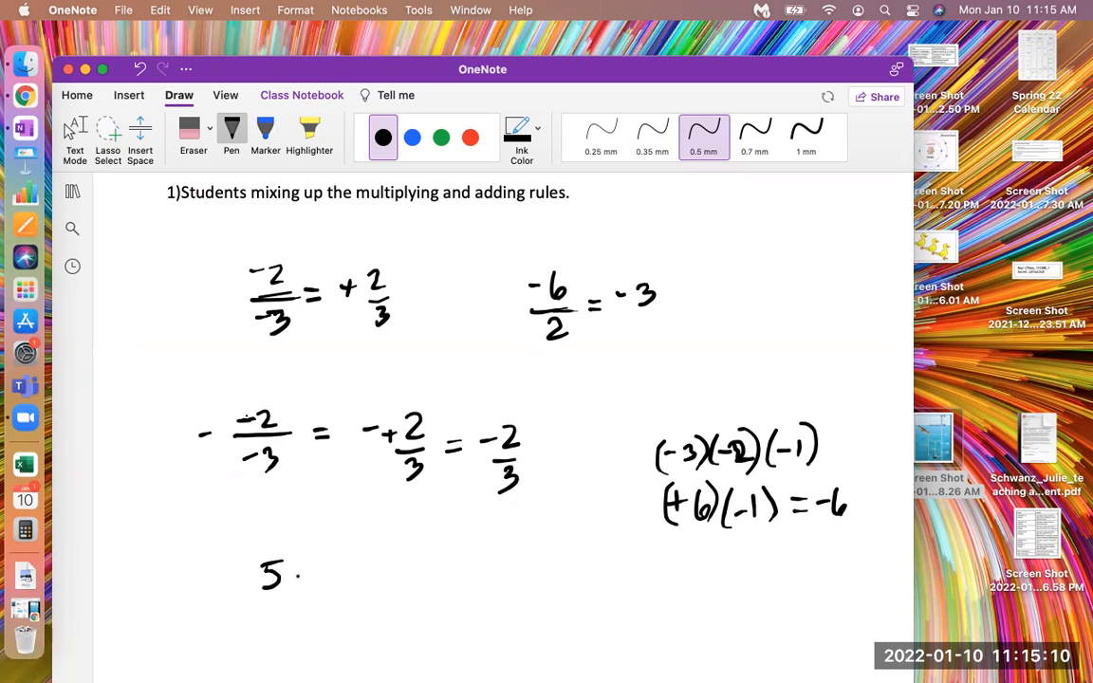
Handwrite -5 - (-3)(2) with a leading minus and arrows marking the signs
drag(300, 577, 341, 577)
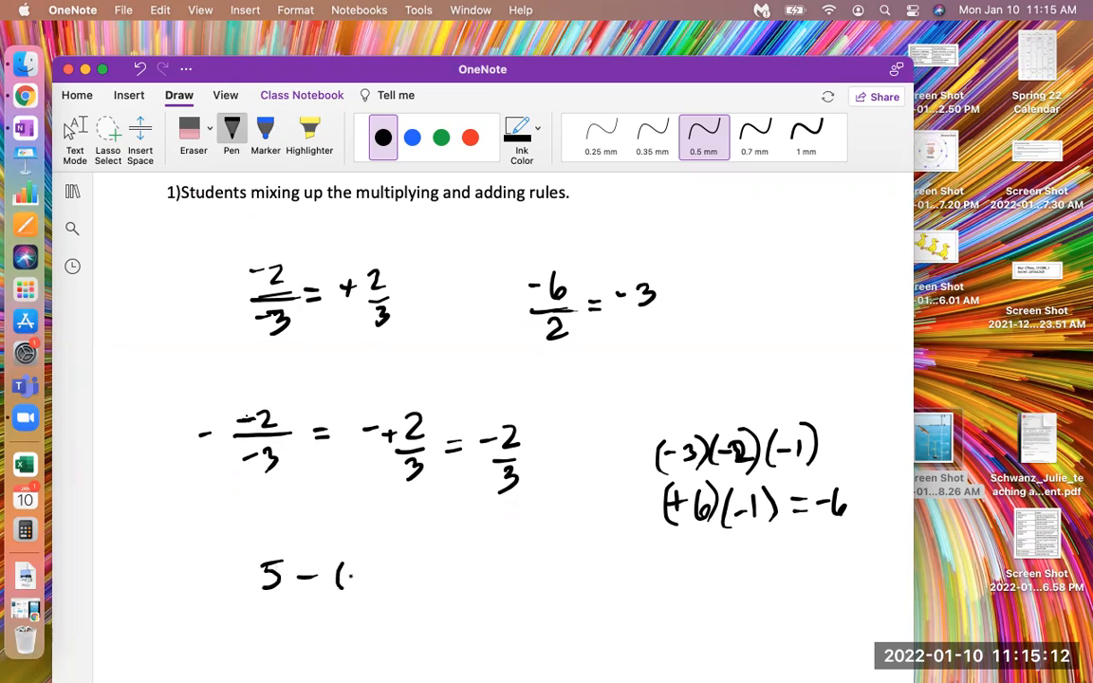
drag(351, 573, 384, 588)
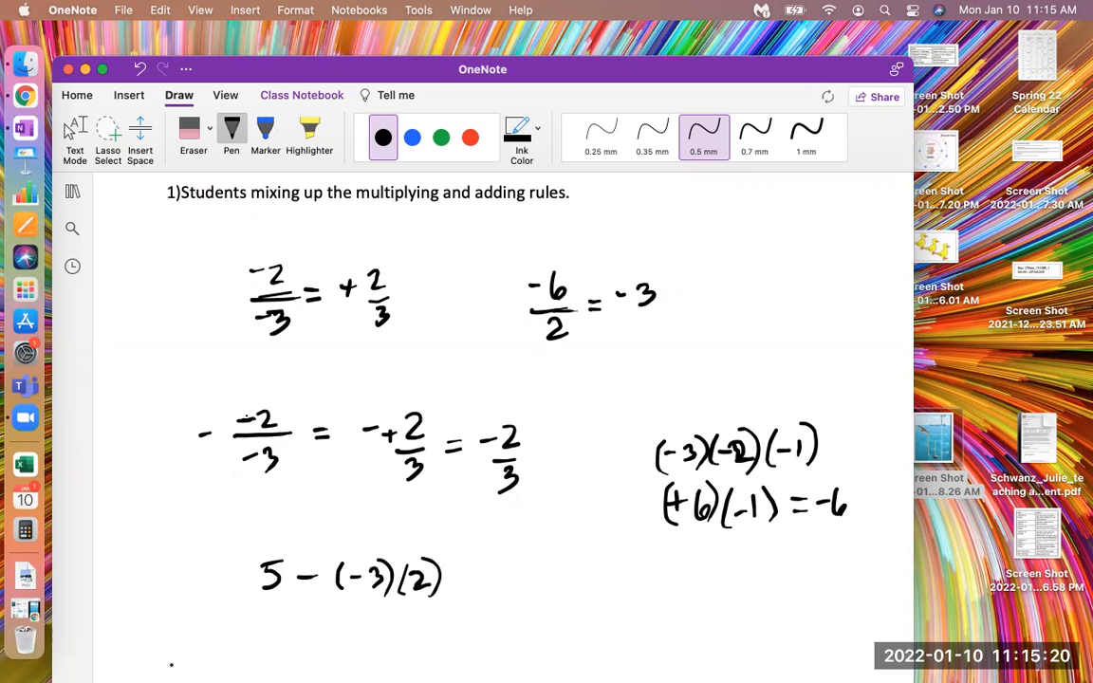
drag(247, 576, 232, 578)
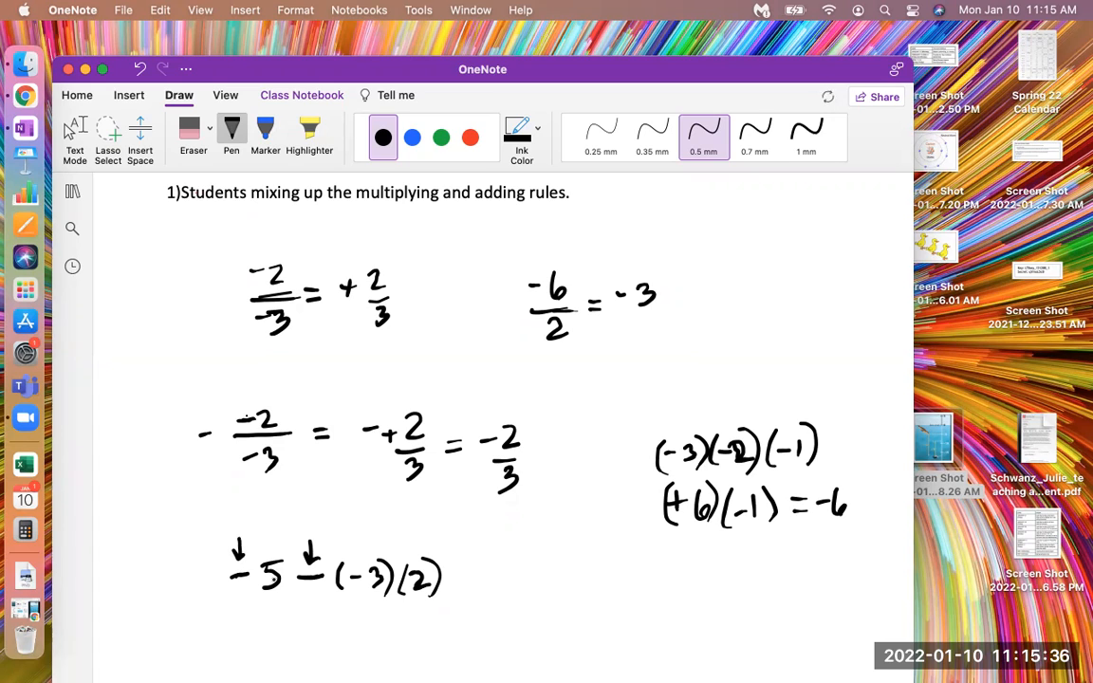
scroll(down, 3)
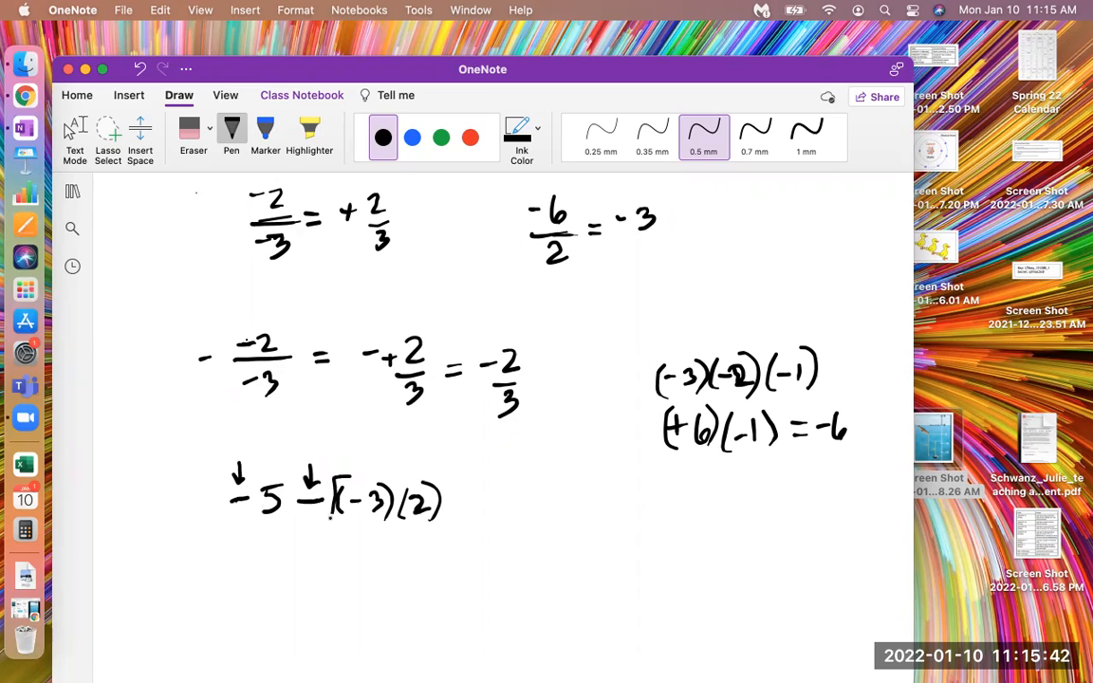
Simplify it below through -5 - [-6] to -5 + 6 = +1
drag(440, 478, 446, 519)
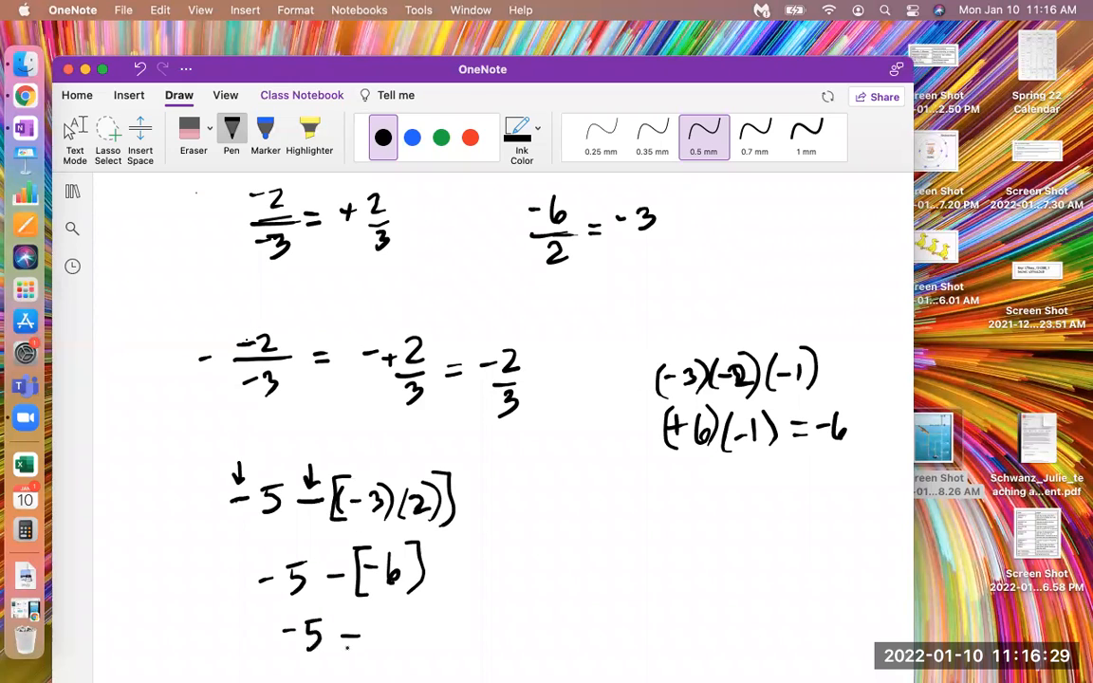
drag(341, 630, 427, 630)
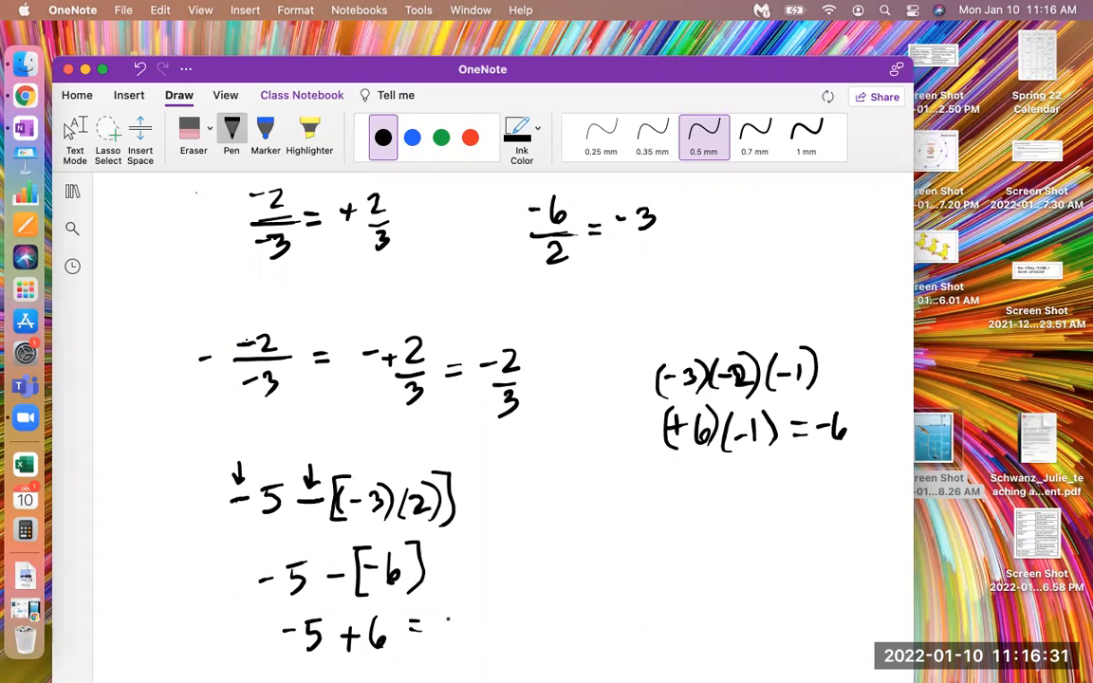
drag(440, 635, 474, 617)
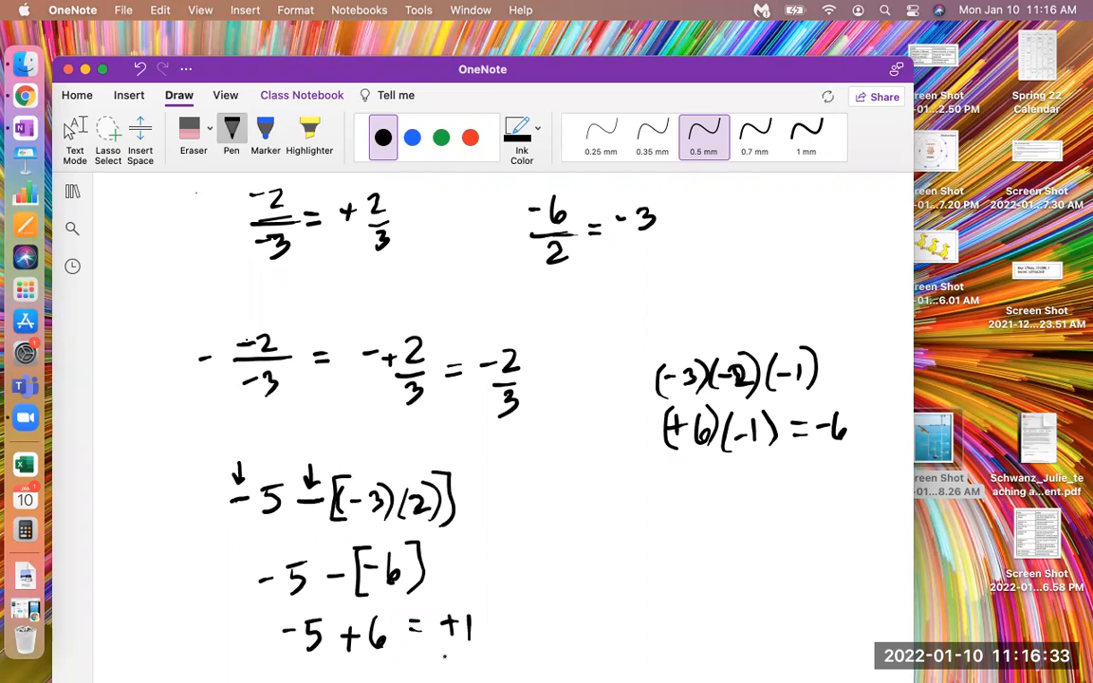